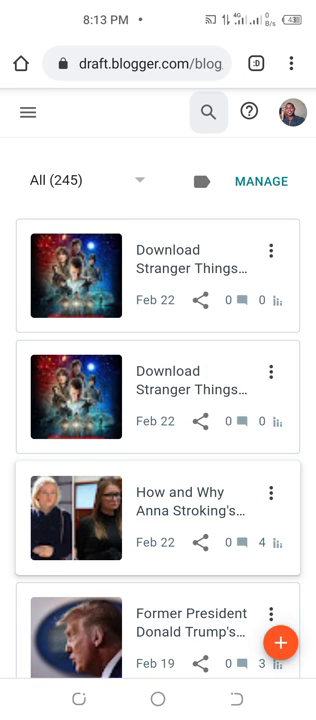
# Step: Create a new, empty blog post from the posts list
pyautogui.click(283, 642)
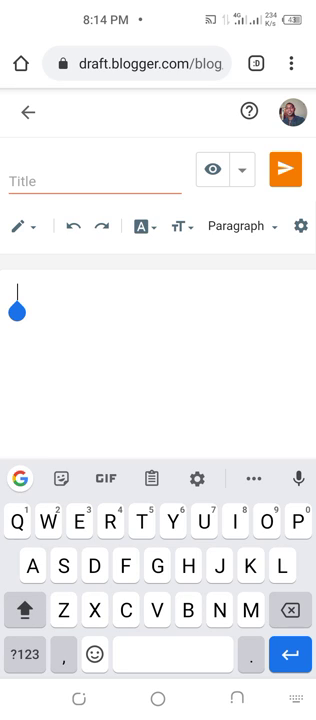
# Step: Write 'CLICK HERE TO DOWNLOAD' in the body and begin linking it
pyautogui.write('CLICK')
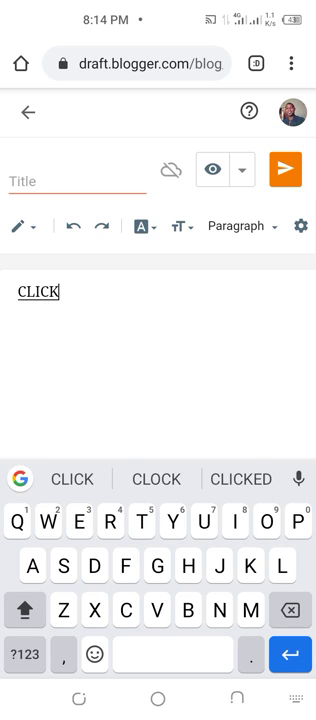
pyautogui.write('HERE TO')
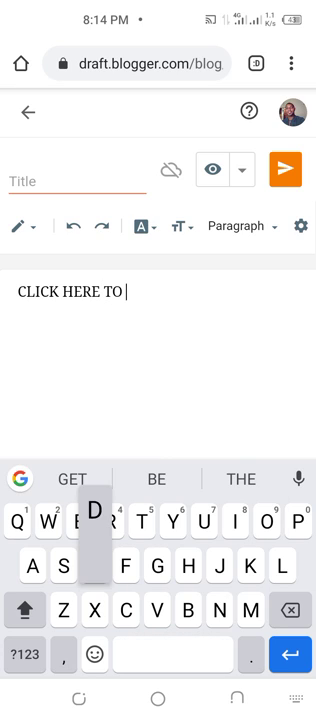
pyautogui.write('DOWNLOAD')
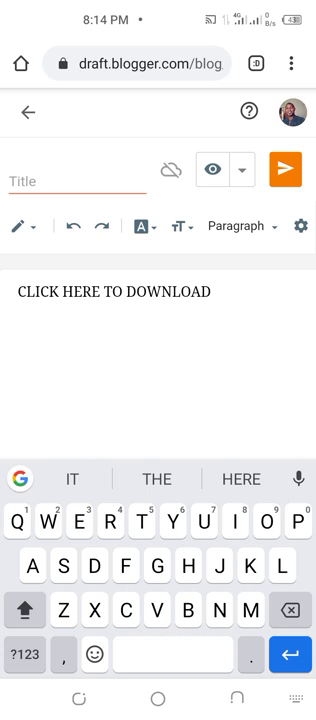
pyautogui.click(173, 166)
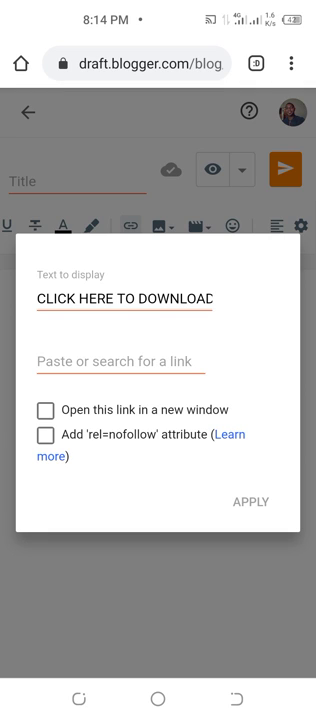
# Step: Focus the link address field so the phone's clipboard list appears
pyautogui.click(158, 361)
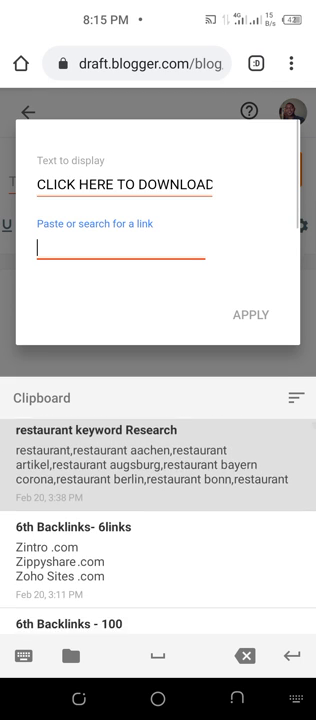
# Step: Paste the o2tv.org Stranger Things episode URL from the clipboard as the link address
pyautogui.scroll(-3)
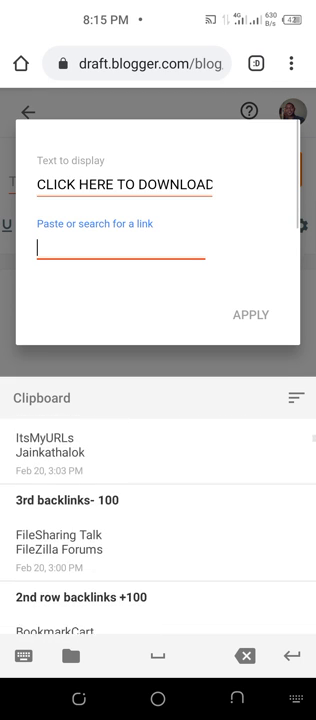
pyautogui.scroll(-3)
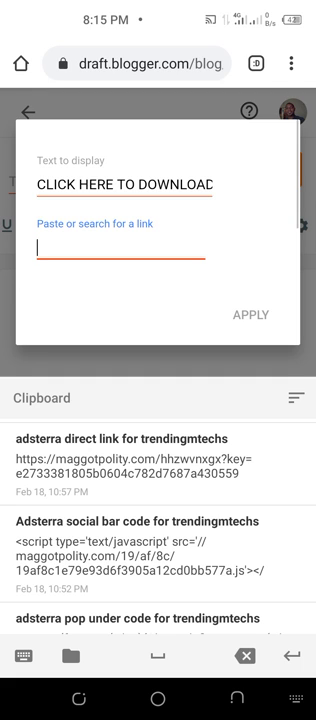
pyautogui.scroll(3)
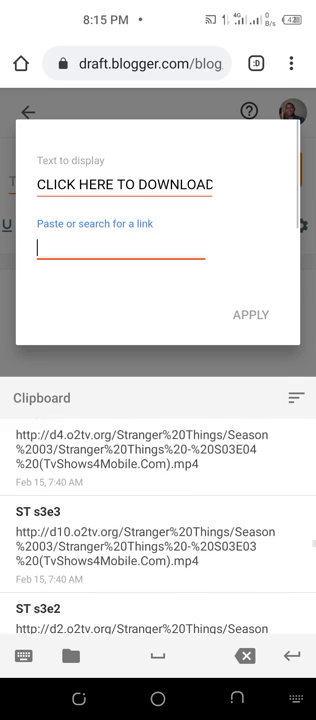
pyautogui.scroll(-3)
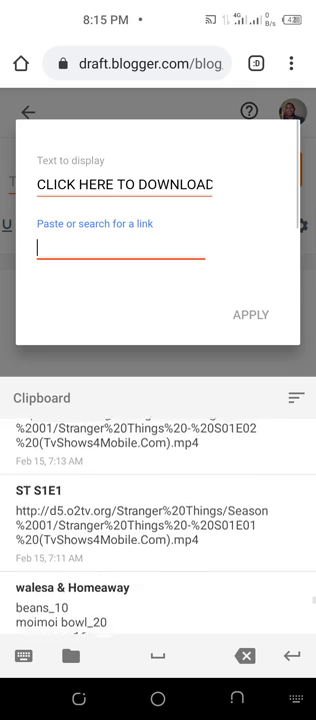
pyautogui.scroll(-3)
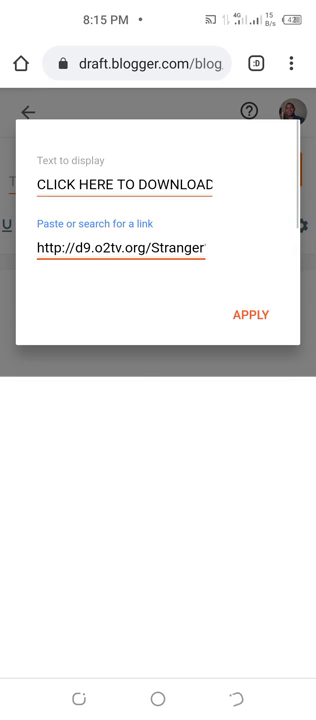
# Step: Apply the link so 'CLICK HERE TO DOWNLOAD' points to the episode download URL
pyautogui.click(248, 314)
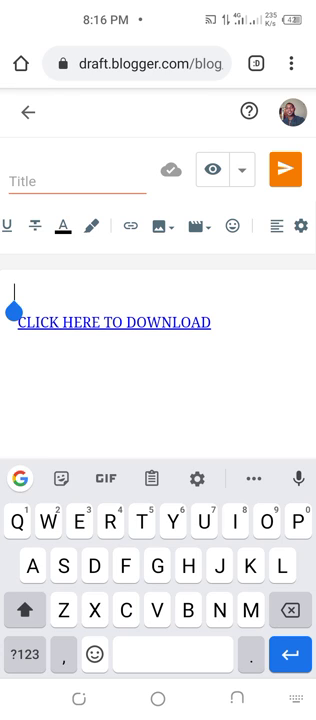
# Step: Insert the Stranger Things poster from this blog's images above the download link
pyautogui.click(163, 224)
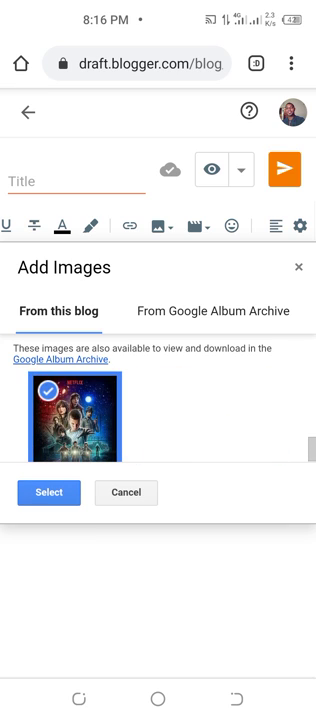
pyautogui.click(49, 492)
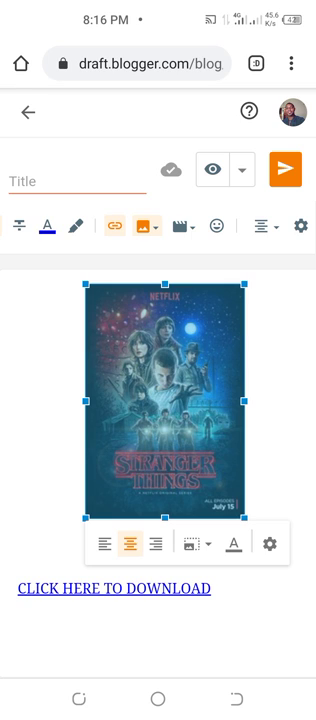
# Step: Link the poster image to the pasted maggotpolity.com ad URL
pyautogui.click(116, 227)
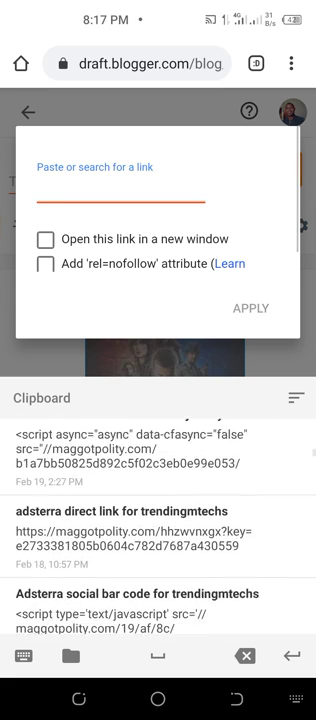
pyautogui.scroll(-3)
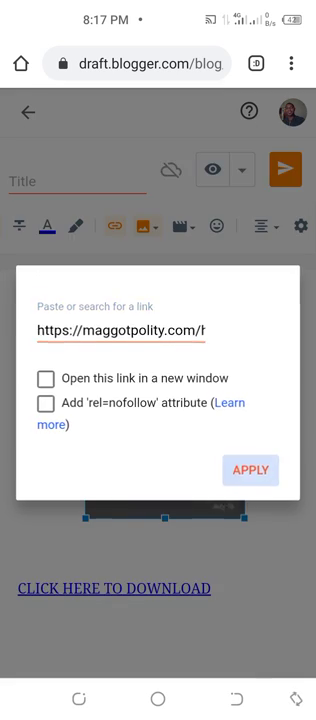
pyautogui.click(250, 470)
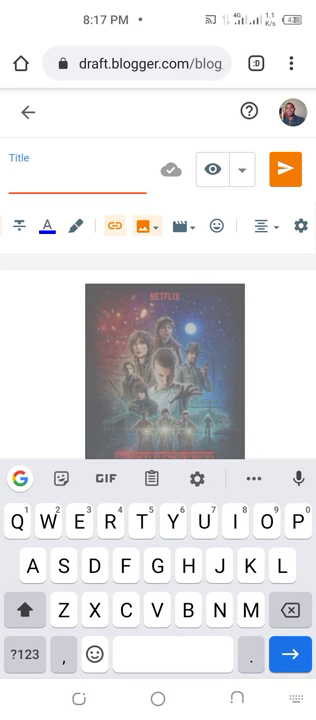
# Step: Title the post 'Download Stranger Things Season 1 Episode 3 free mp4'
pyautogui.write('Dow')
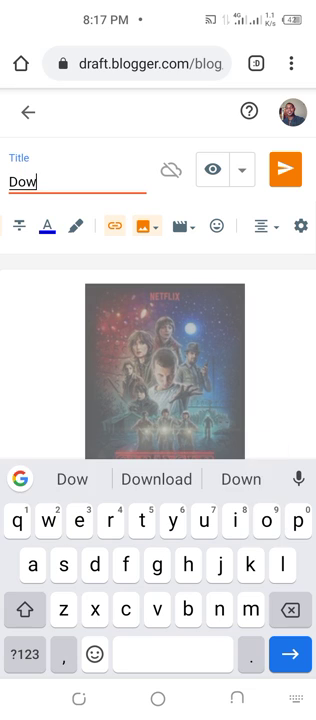
pyautogui.click(152, 479)
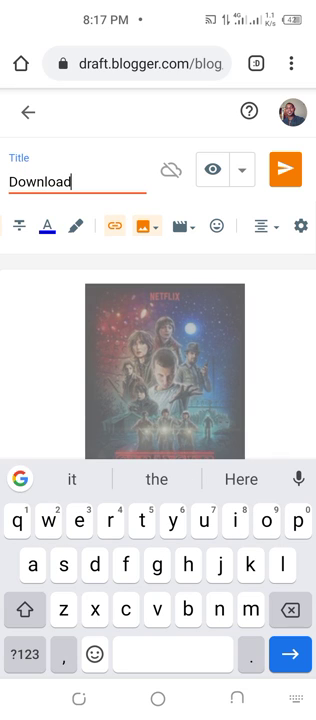
pyautogui.write('Str')
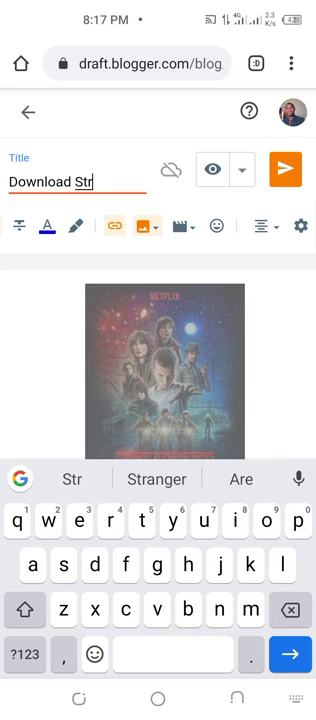
pyautogui.write('anger Things')
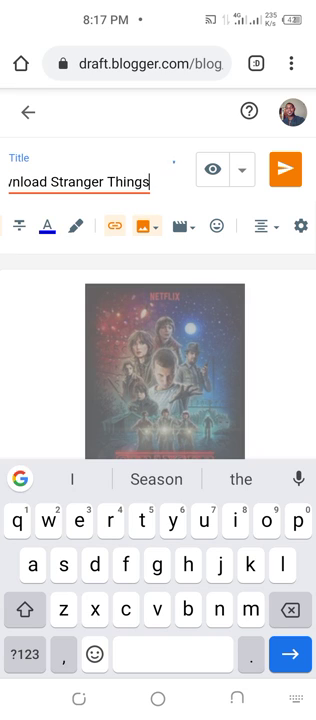
pyautogui.write('Se')
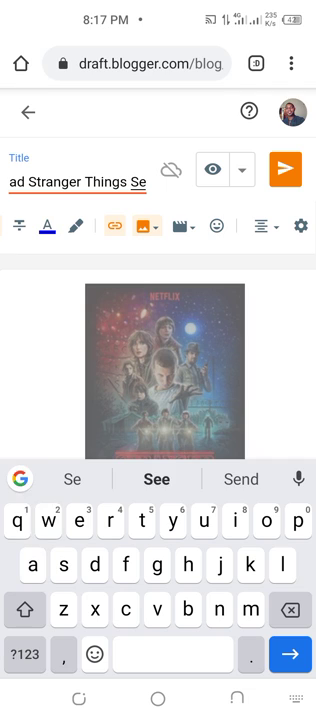
pyautogui.write('ason 1 Episode 3')
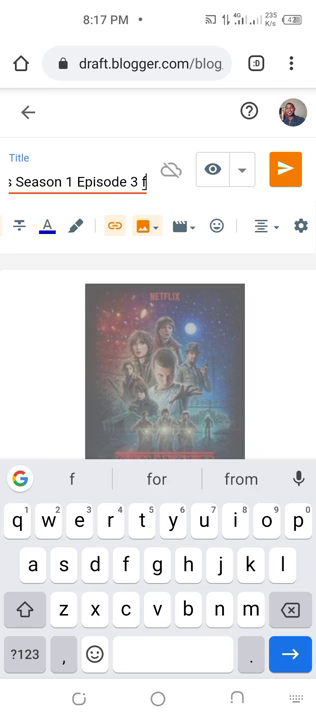
pyautogui.write('free')
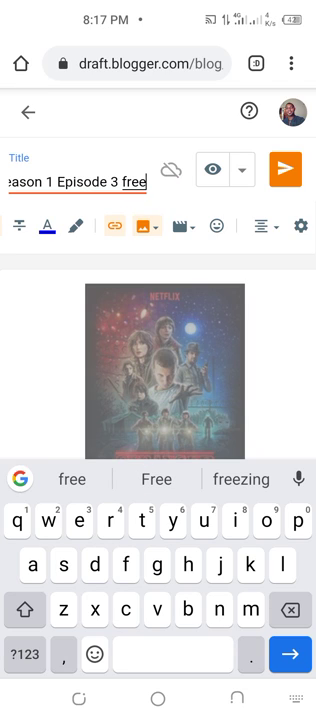
pyautogui.write('mp')
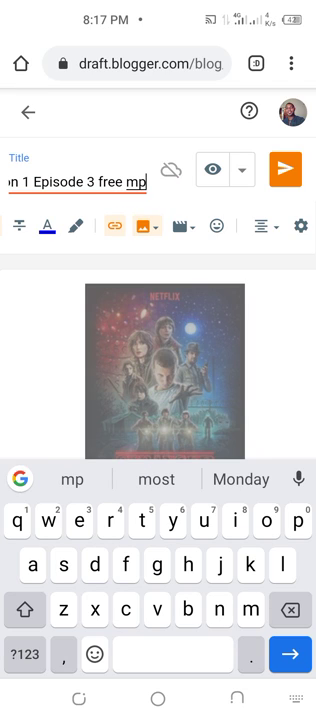
pyautogui.write('4')
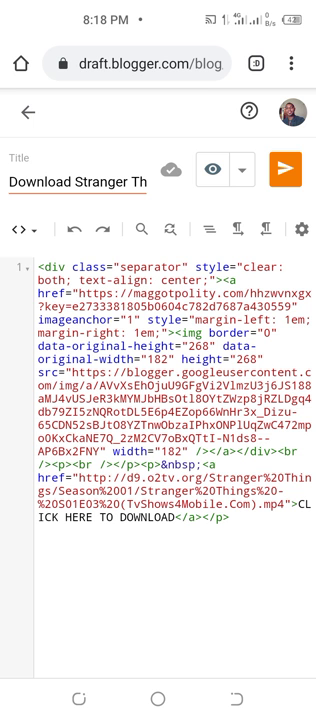
# Step: Add a new line after the download link in the HTML source for the ad code
pyautogui.click(160, 450)
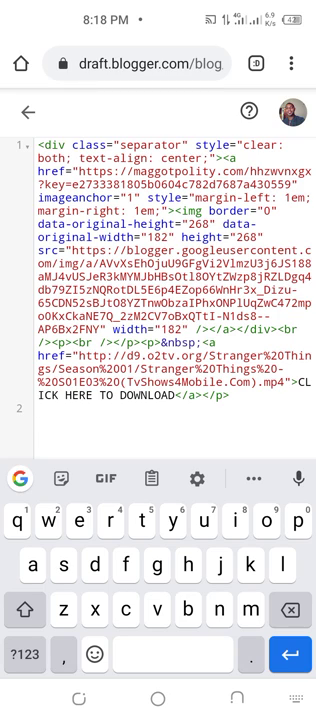
pyautogui.click(248, 478)
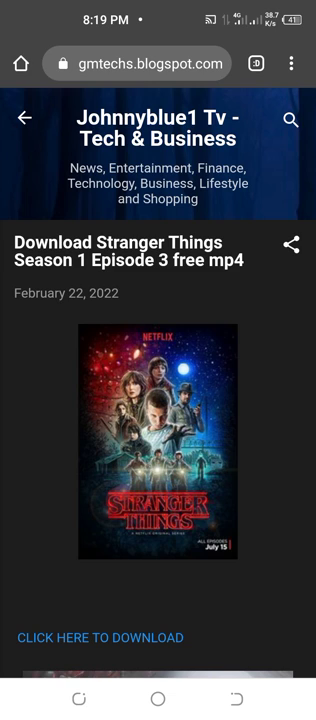
# Step: Scroll through the live post past the poster, download link and World of Tanks ads
pyautogui.scroll(-3)
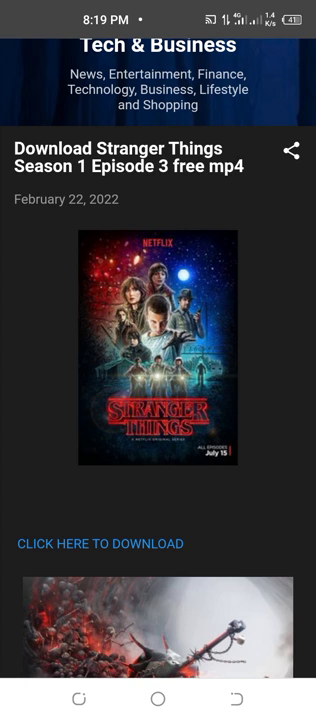
pyautogui.scroll(-3)
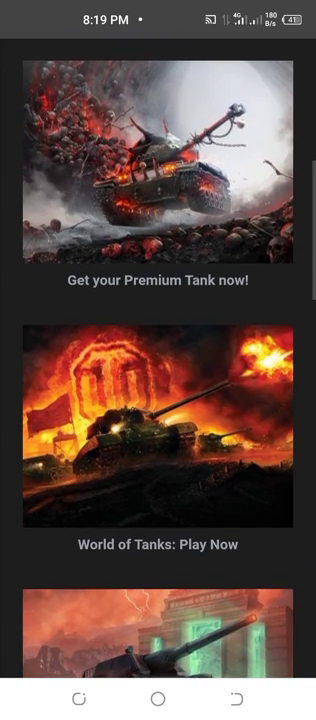
pyautogui.scroll(-3)
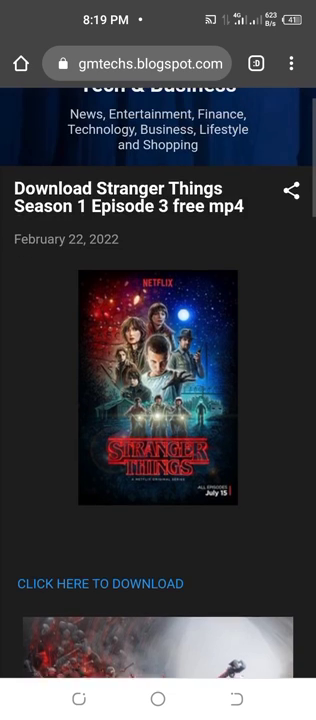
pyautogui.scroll(-3)
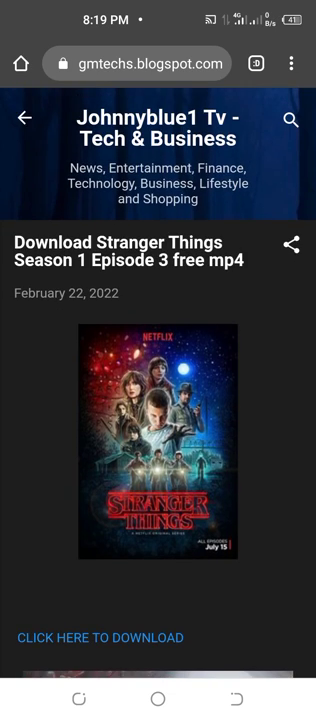